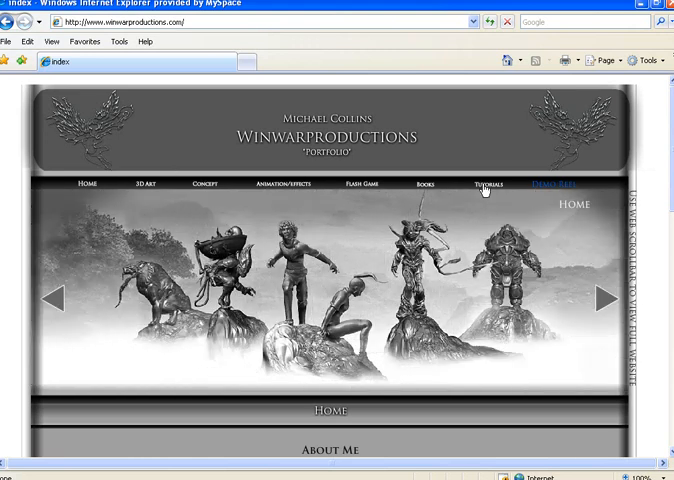
# Step: Enter the top blue button symbol and add a keyframe in its Over state
pyautogui.click(488, 184)
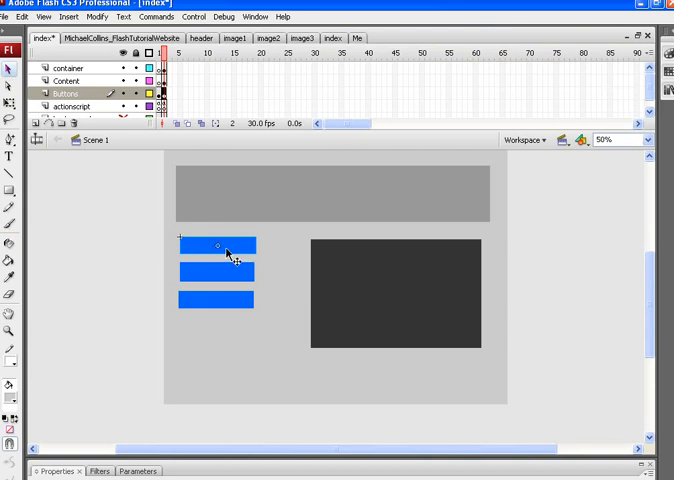
pyautogui.doubleClick(220, 244)
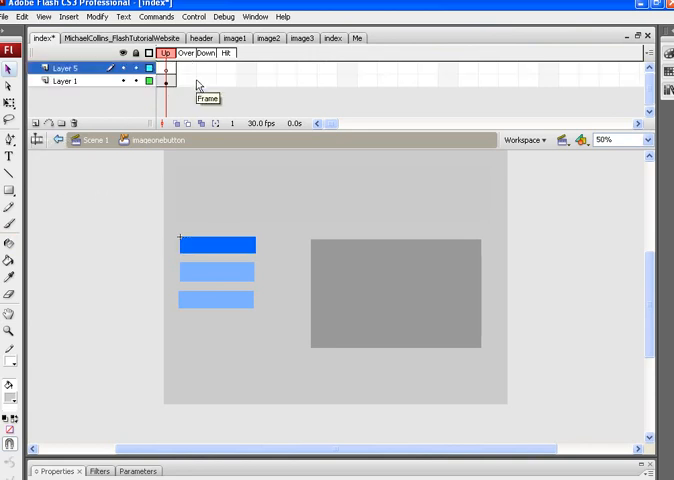
pyautogui.click(186, 52)
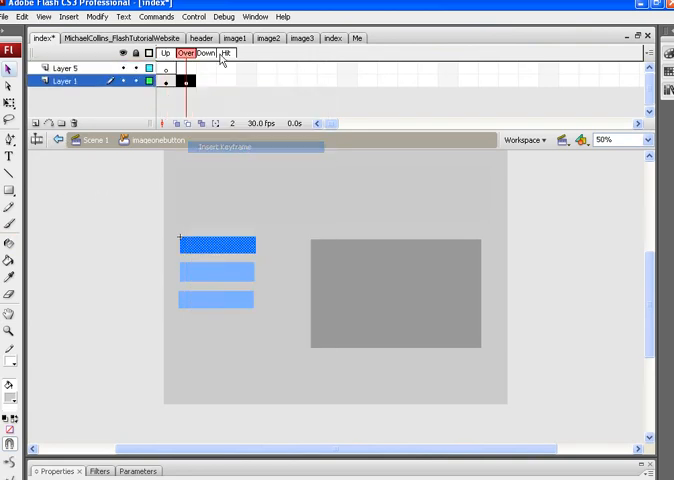
pyautogui.click(204, 52)
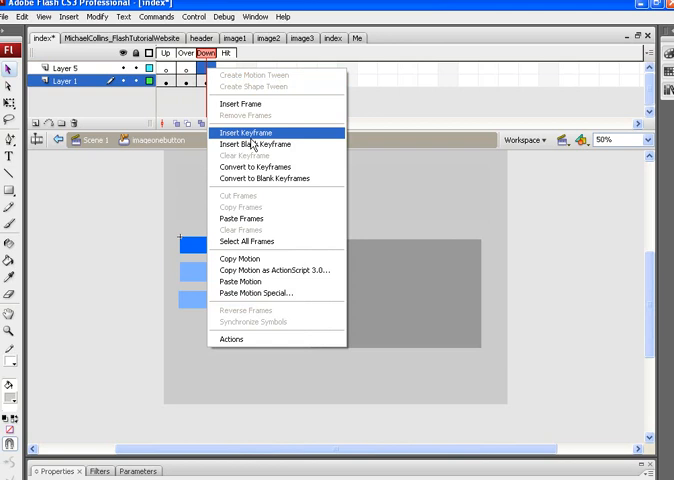
pyautogui.click(246, 132)
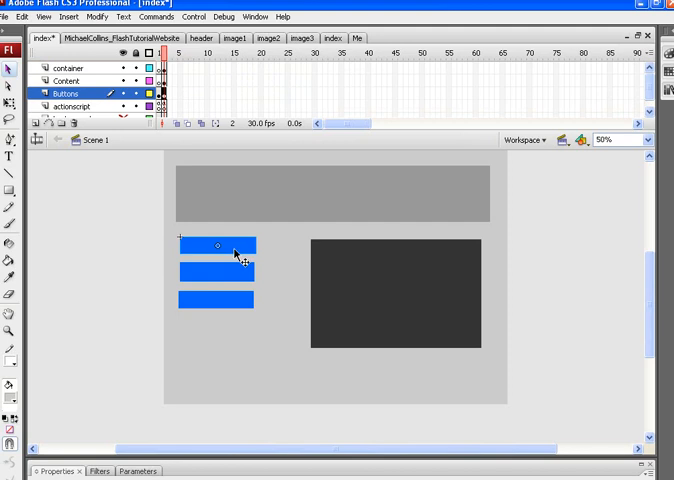
pyautogui.moveTo(238, 256)
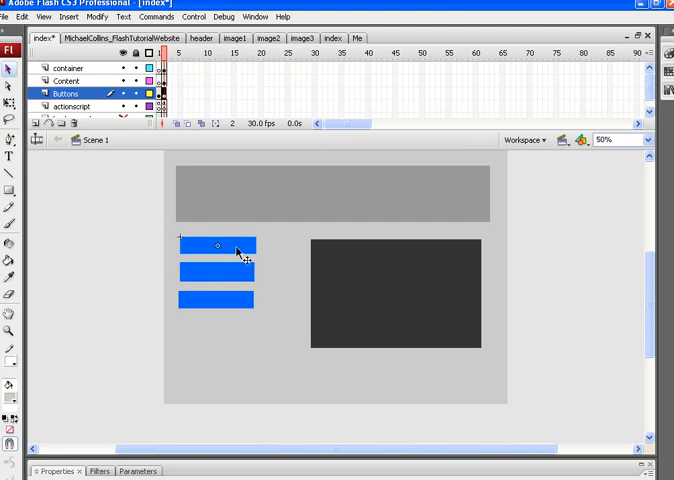
pyautogui.doubleClick(236, 244)
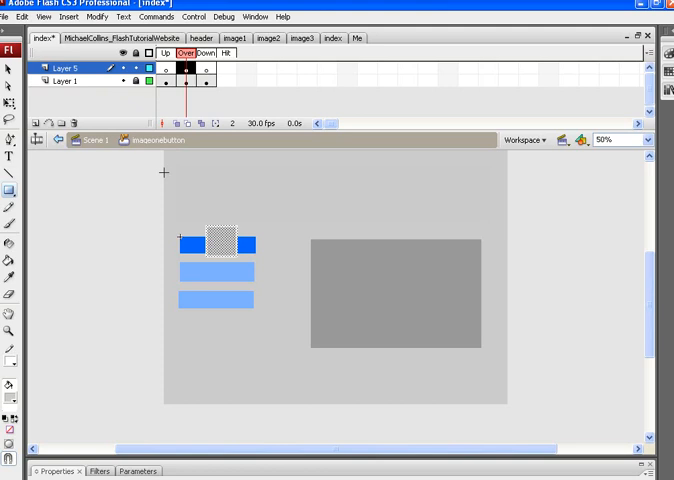
pyautogui.moveTo(72, 196)
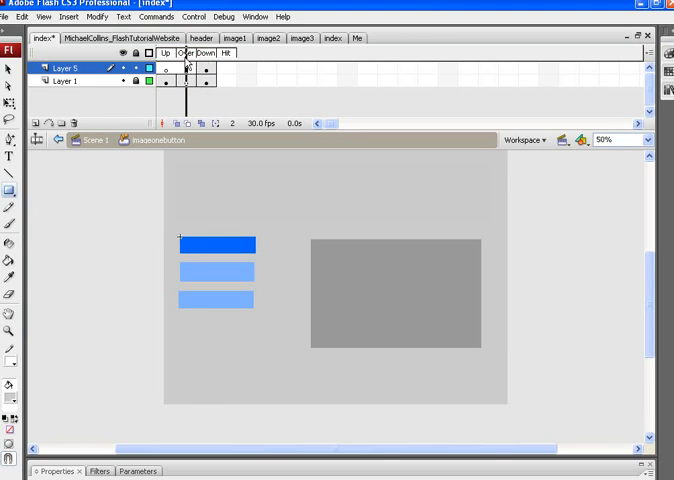
pyautogui.click(202, 52)
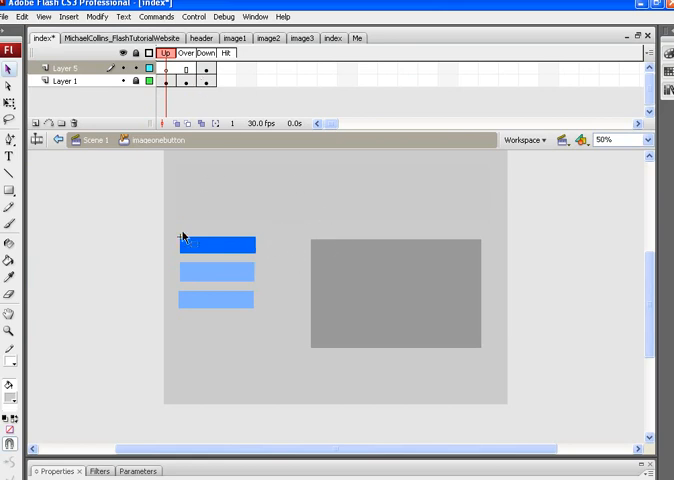
pyautogui.moveTo(316, 256)
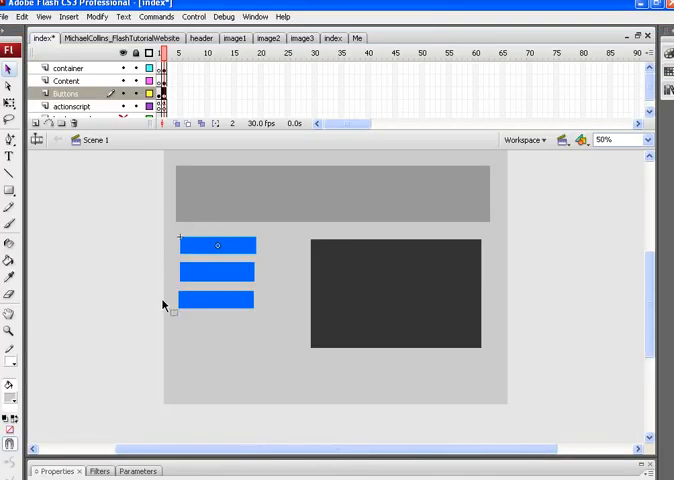
pyautogui.moveTo(240, 248)
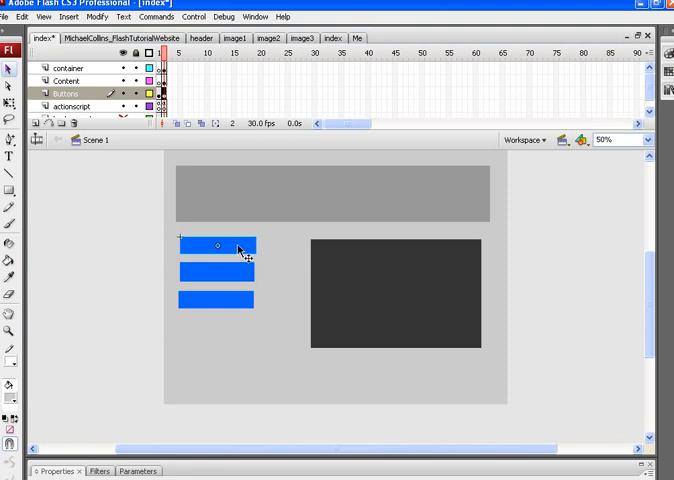
pyautogui.moveTo(244, 252)
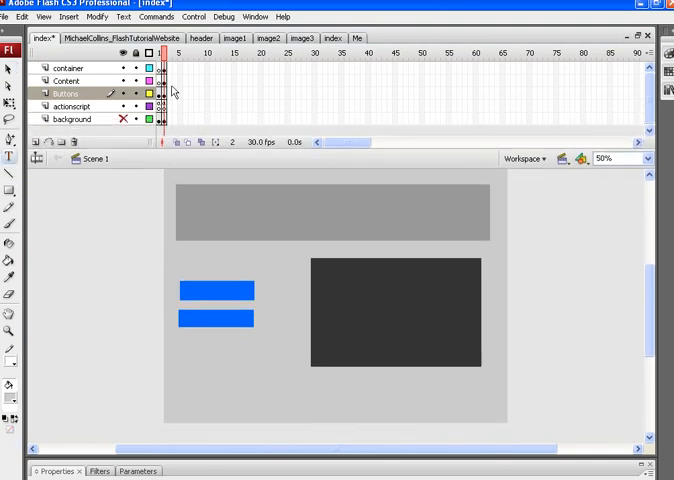
# Step: Add a new layer and place static text 'Words' above the two blue buttons
pyautogui.click(36, 142)
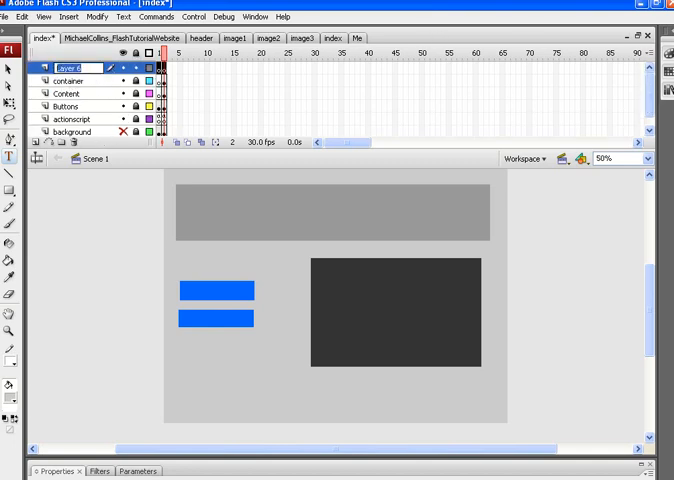
pyautogui.write('Words')
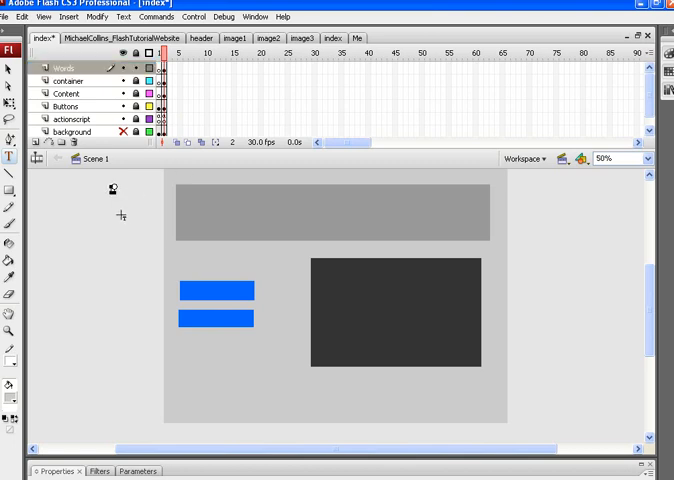
pyautogui.moveTo(192, 256)
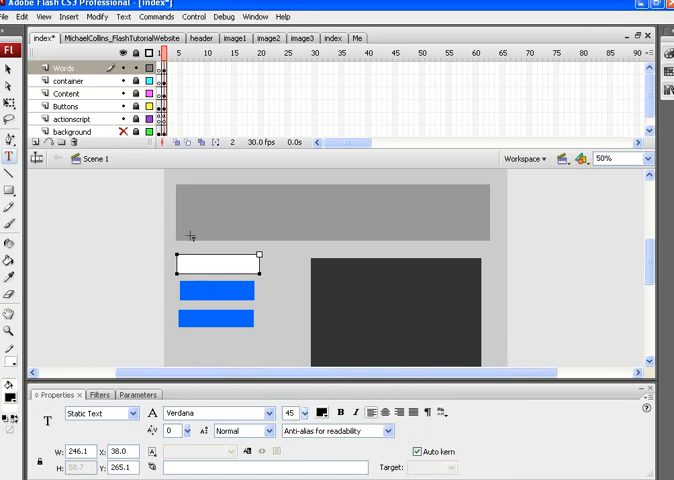
pyautogui.write('Wor')
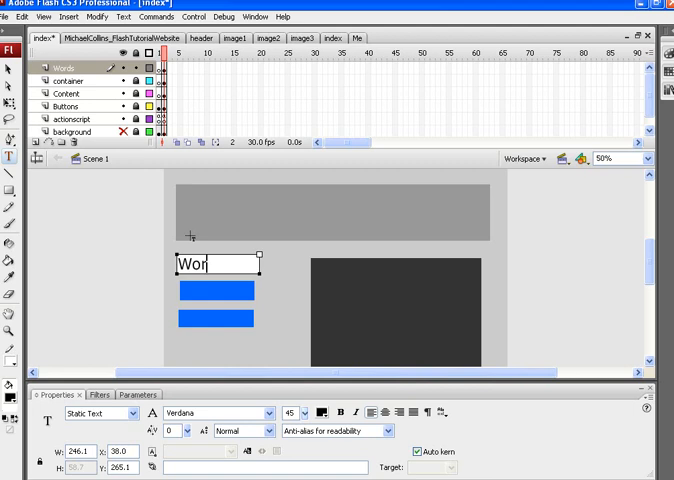
pyautogui.click(10, 70)
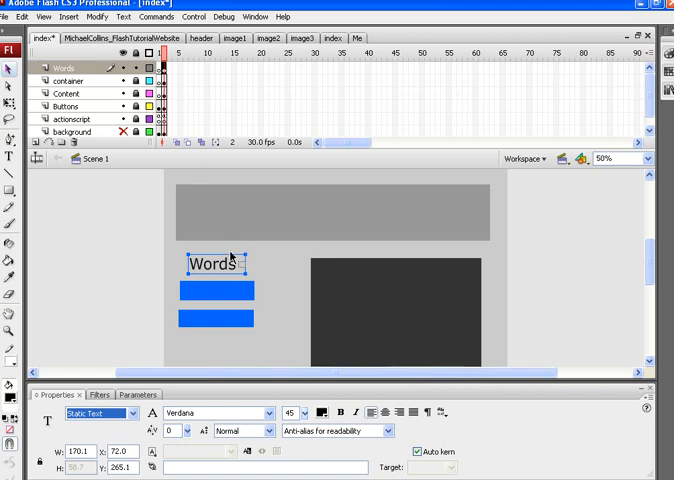
# Step: Convert the Words text into a button symbol named wordsbutton
pyautogui.rightClick(216, 264)
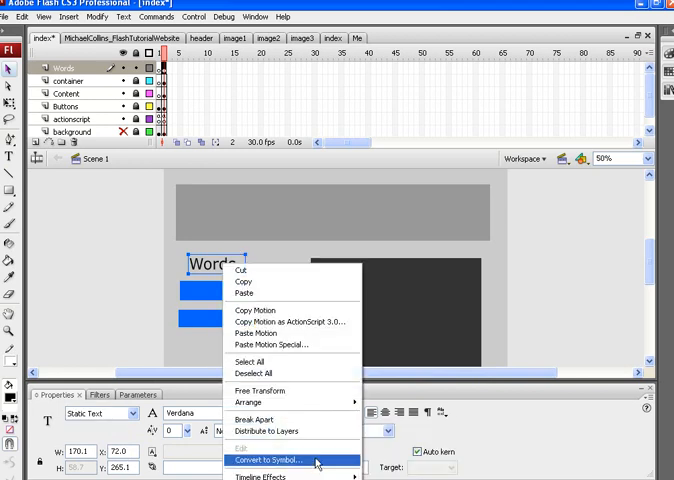
pyautogui.click(278, 460)
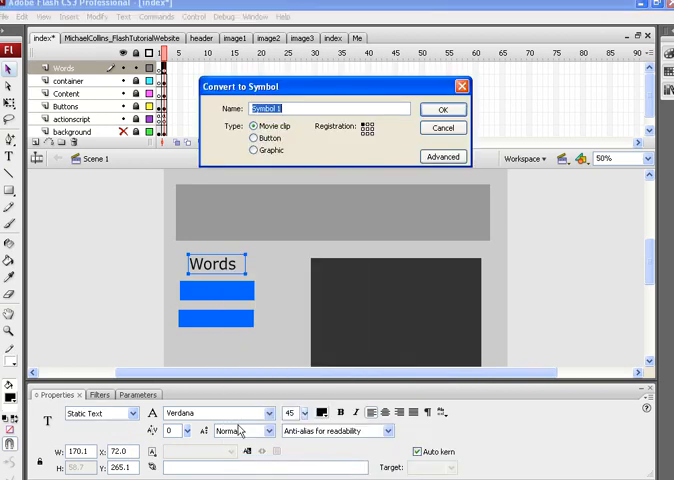
pyautogui.click(254, 138)
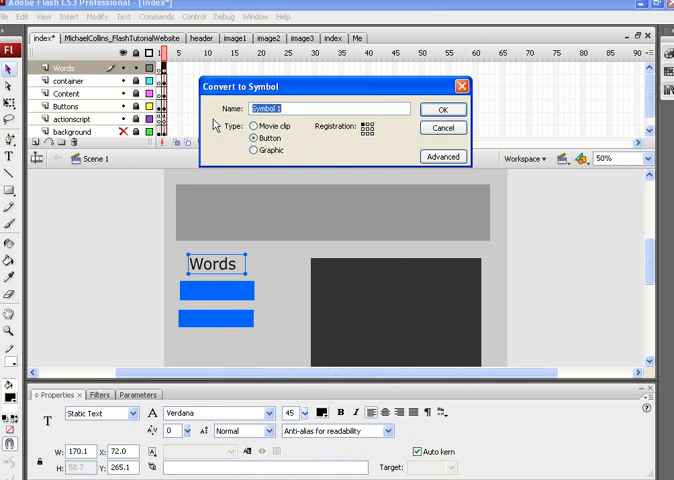
pyautogui.write('worl')
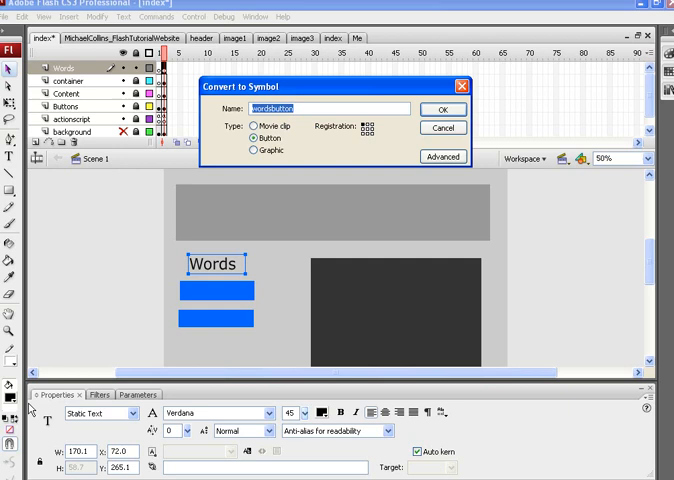
pyautogui.moveTo(62, 430)
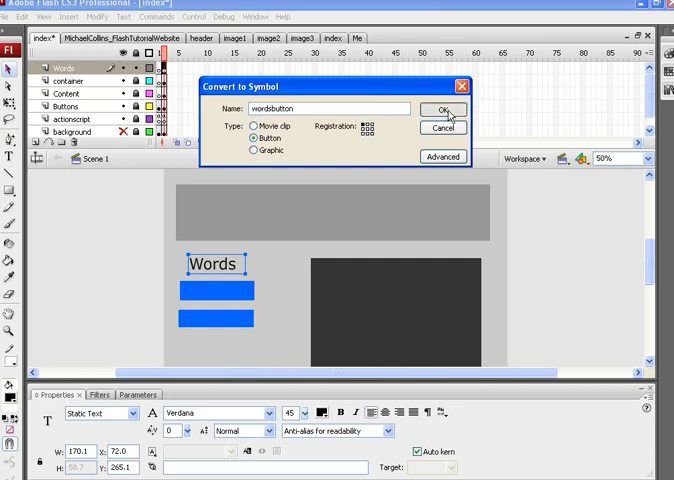
pyautogui.click(444, 108)
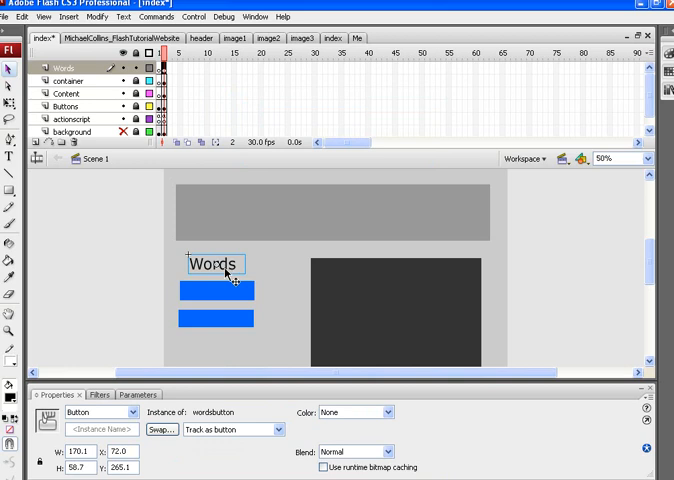
# Step: Inside wordsbutton, add a second layer with an Over keyframe and a blank keyframe after it
pyautogui.doubleClick(216, 264)
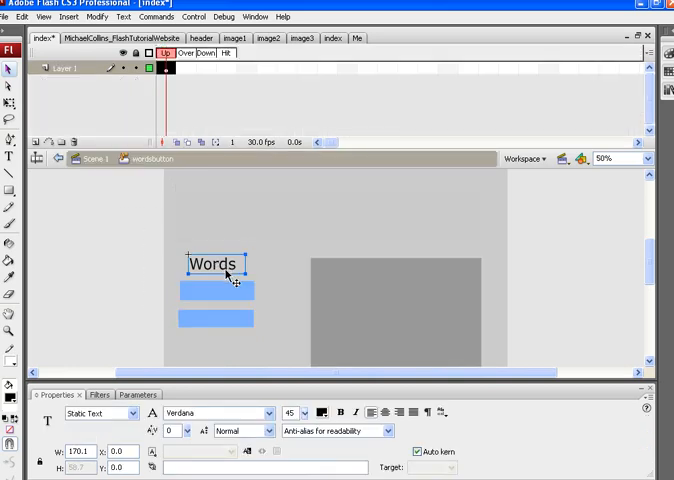
pyautogui.moveTo(196, 78)
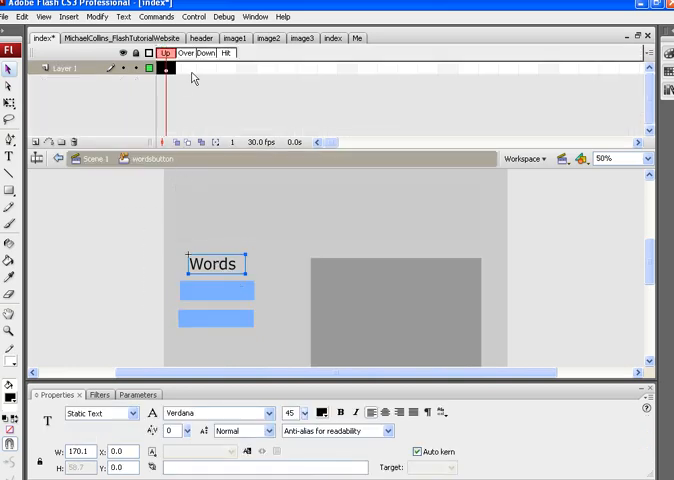
pyautogui.rightClick(164, 68)
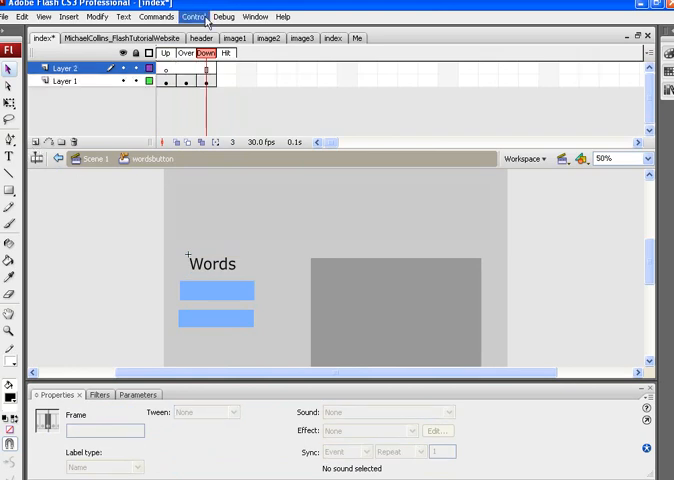
pyautogui.rightClick(190, 66)
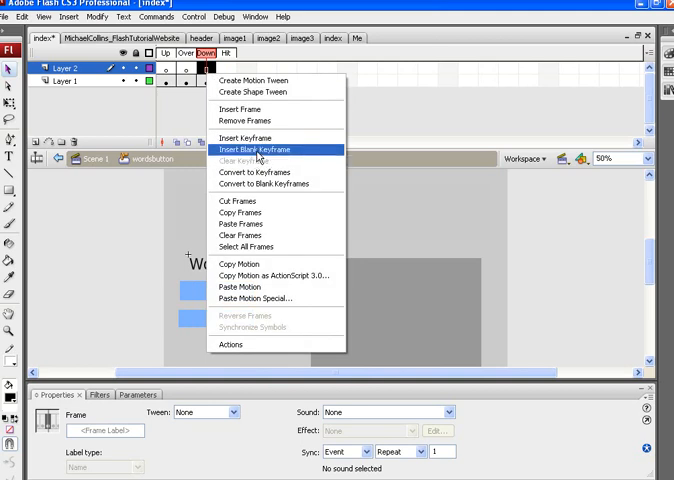
pyautogui.click(252, 148)
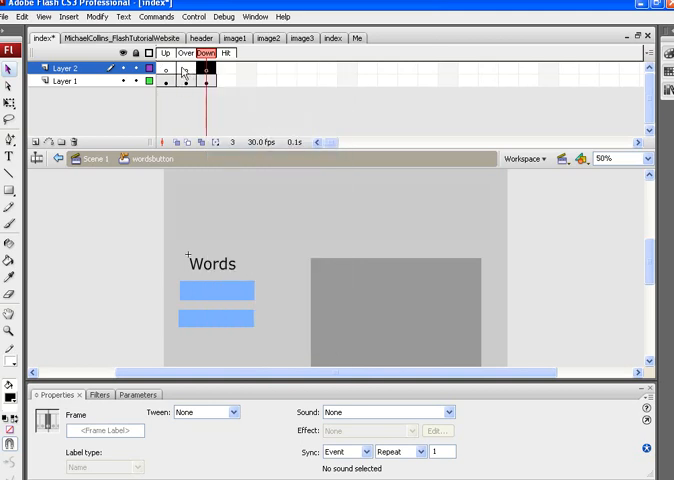
pyautogui.moveTo(218, 78)
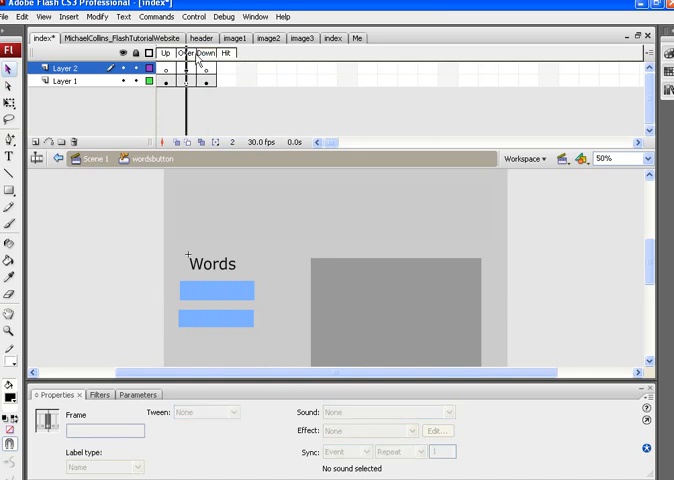
# Step: Copy the Words text and paste it in place on Layer 2's Over frame
pyautogui.click(204, 52)
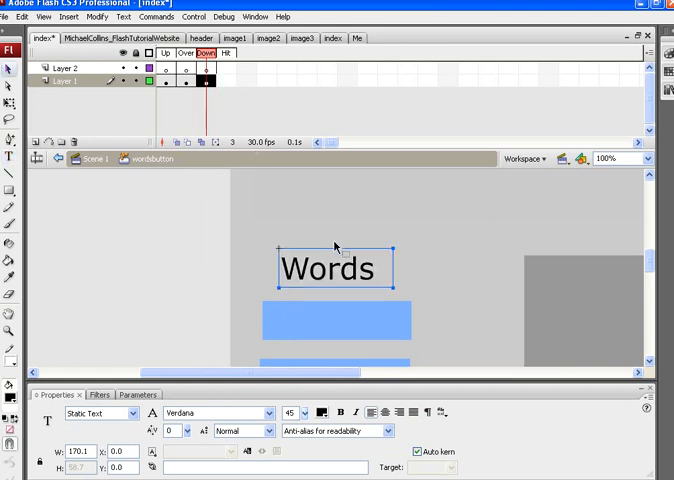
pyautogui.moveTo(360, 280)
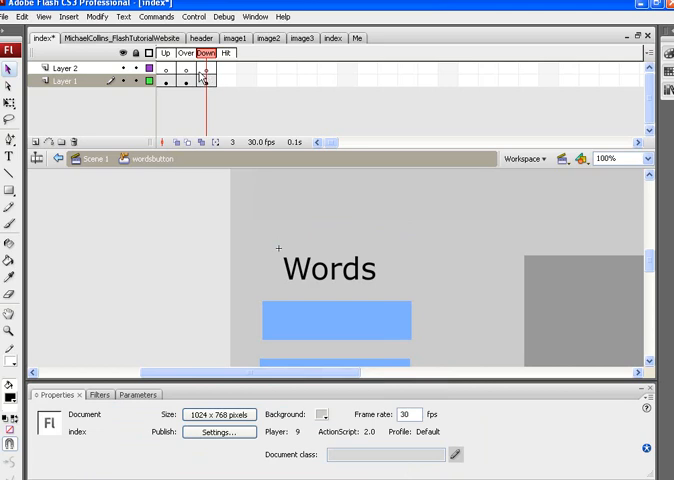
pyautogui.click(202, 68)
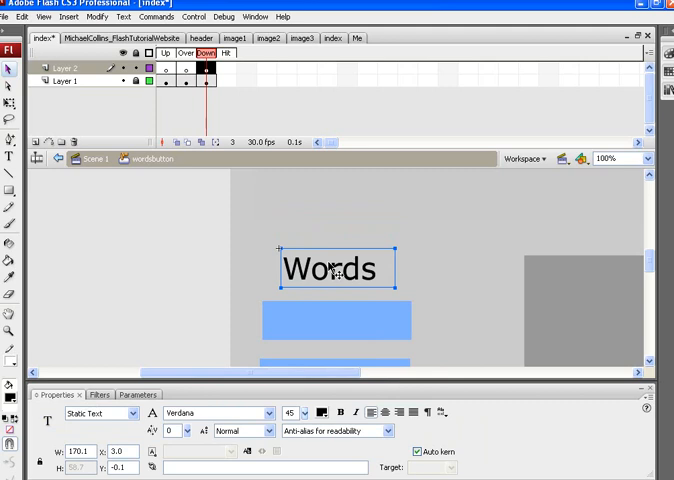
pyautogui.moveTo(350, 284)
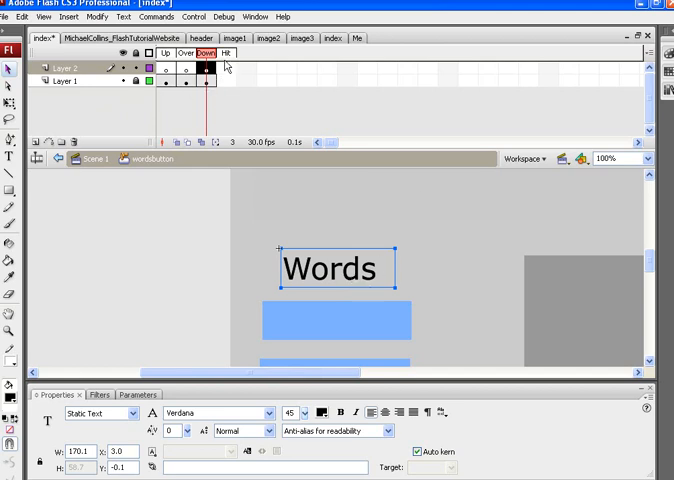
pyautogui.moveTo(356, 270)
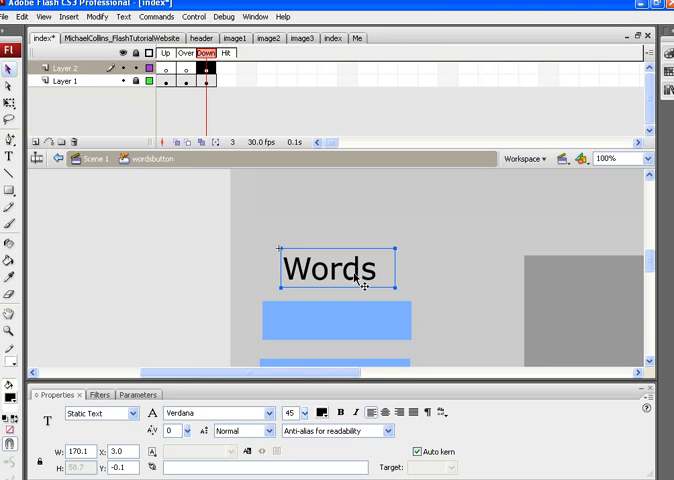
# Step: Convert the copied text into a movie clip named wordsanimation and nudge it off the original
pyautogui.rightClick(356, 270)
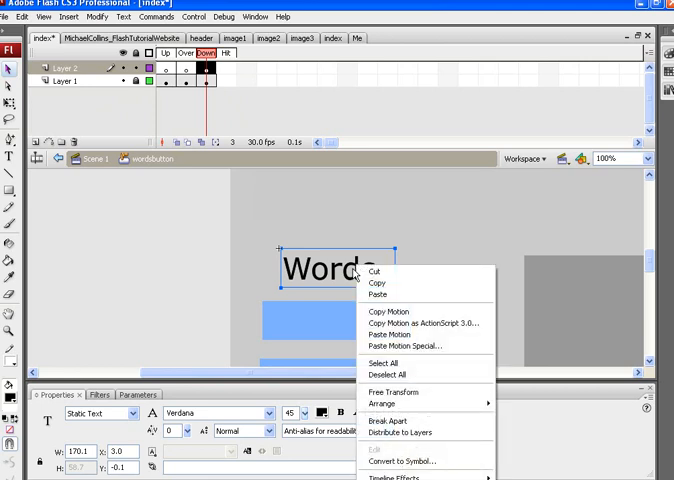
pyautogui.click(398, 460)
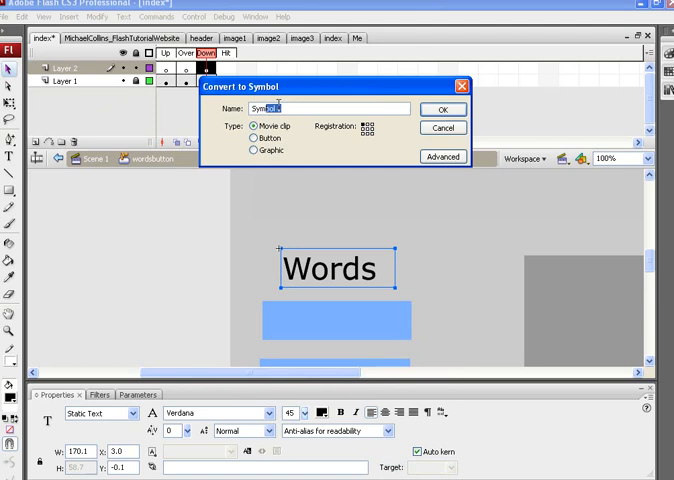
pyautogui.write('word')
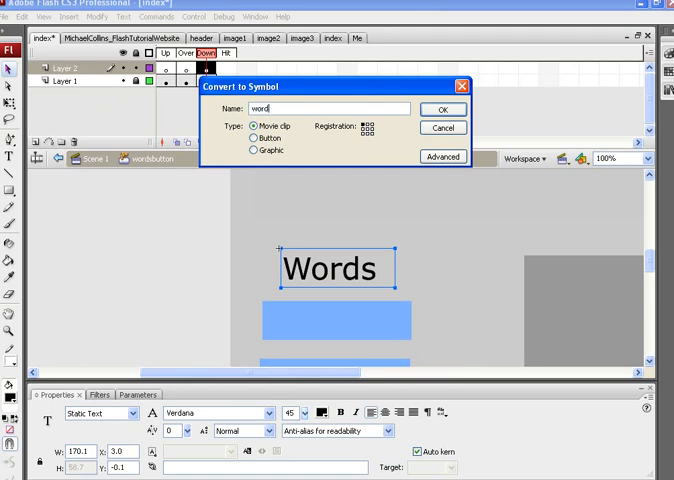
pyautogui.write('sanimation')
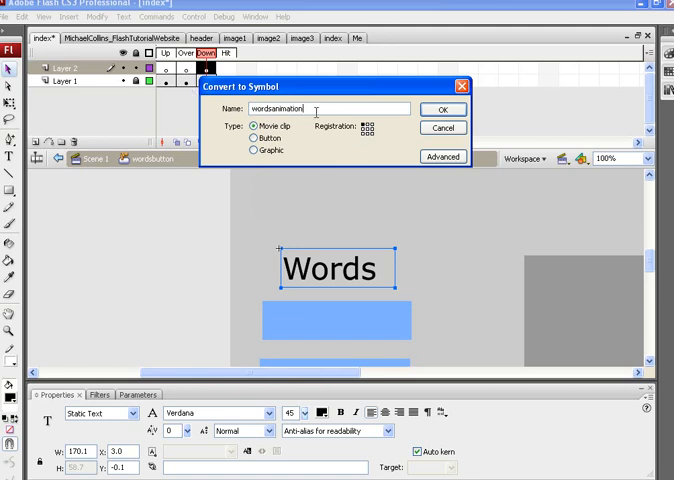
pyautogui.moveTo(90, 440)
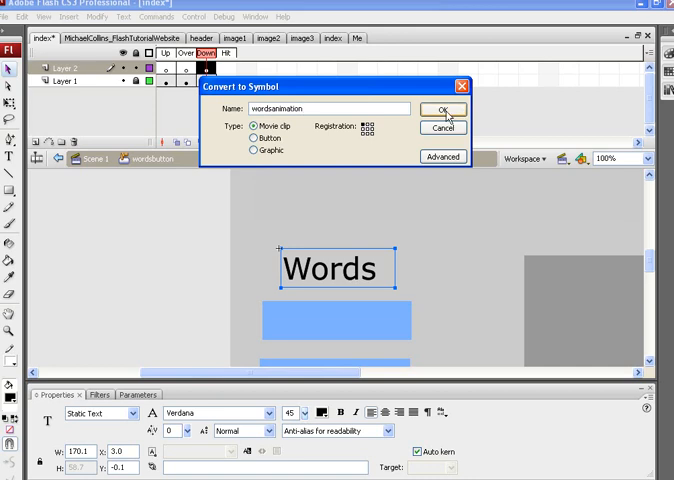
pyautogui.click(442, 108)
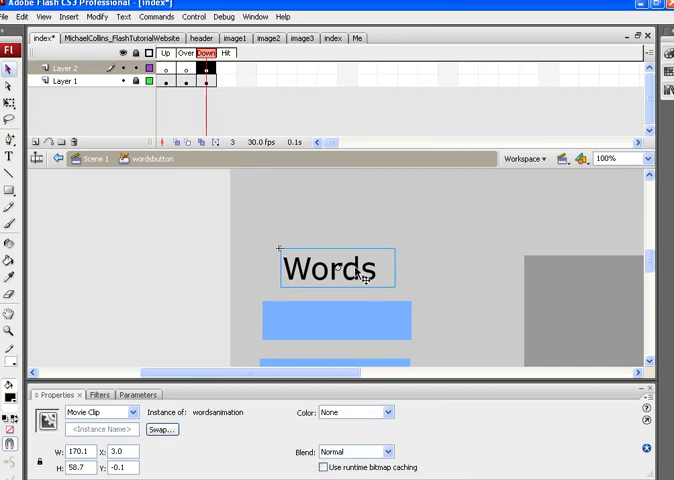
pyautogui.moveTo(336, 268); pyautogui.dragTo(336, 258)
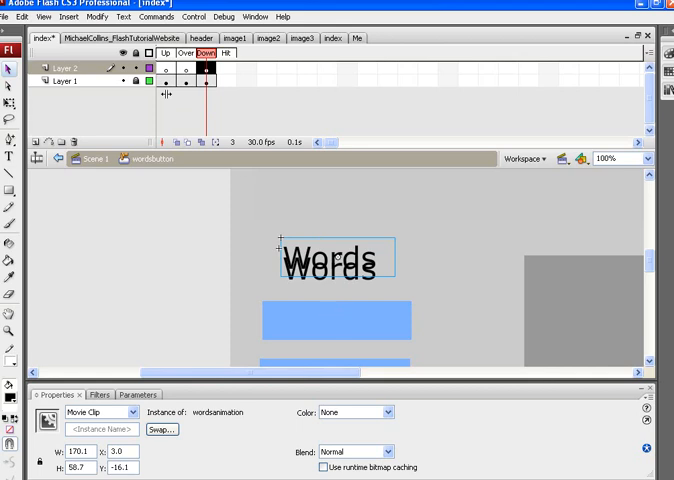
pyautogui.moveTo(176, 238)
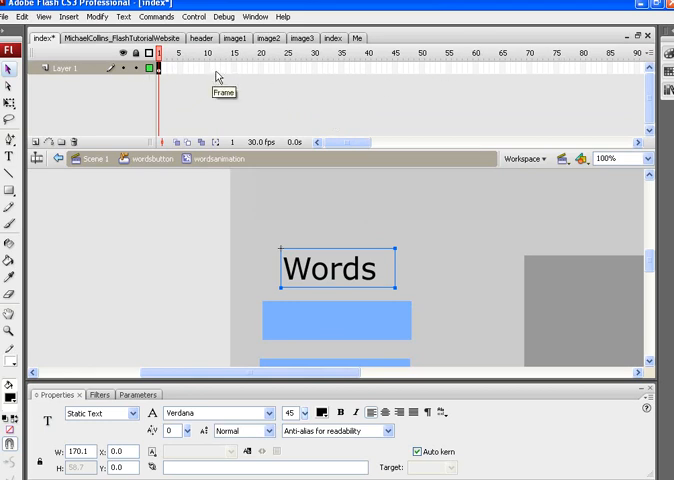
pyautogui.moveTo(140, 80)
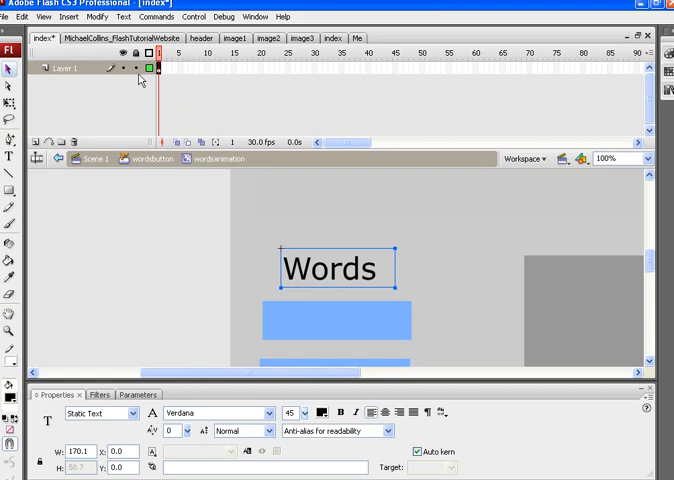
# Step: Inside wordsanimation, add a keyframe at frame 15 and create a motion tween
pyautogui.rightClick(160, 70)
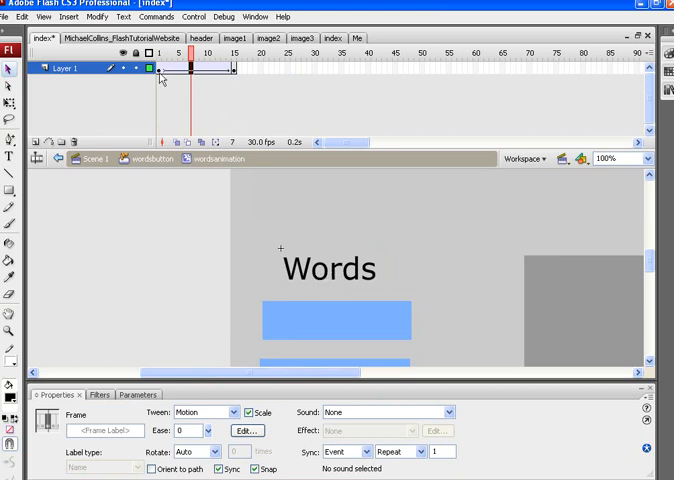
pyautogui.click(232, 52)
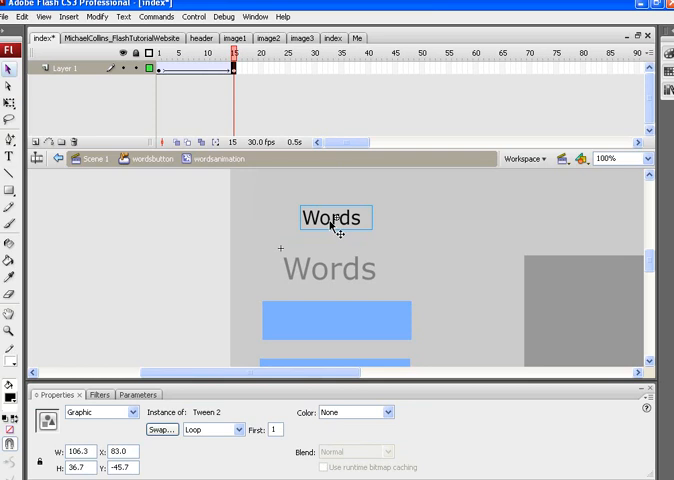
pyautogui.moveTo(358, 412)
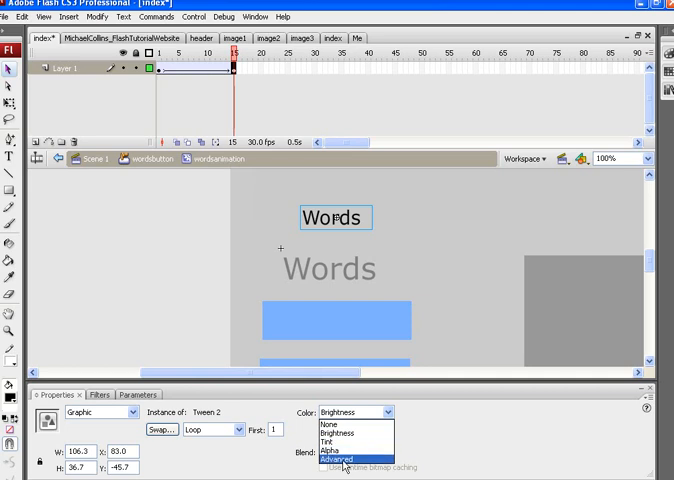
# Step: At the last keyframe, move the text up, scale it down and set Alpha to 0%
pyautogui.click(332, 448)
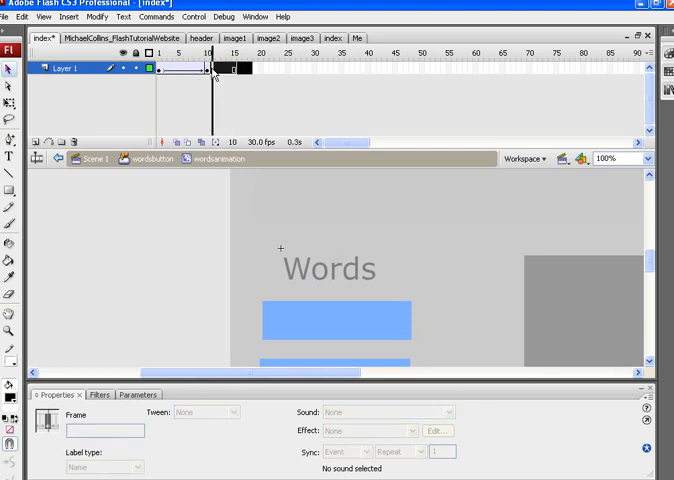
# Step: Remove the extra frames beyond frame 15 of the tween
pyautogui.rightClick(212, 68)
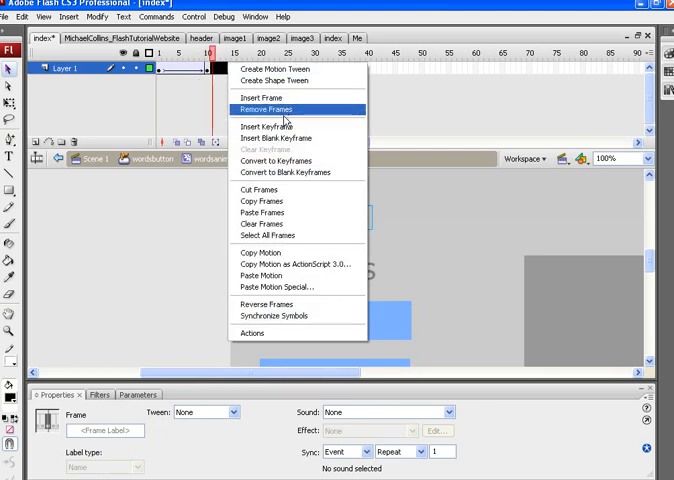
pyautogui.click(266, 108)
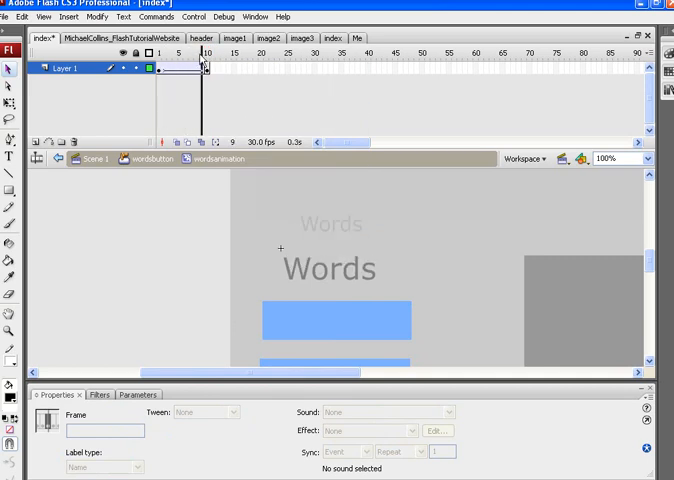